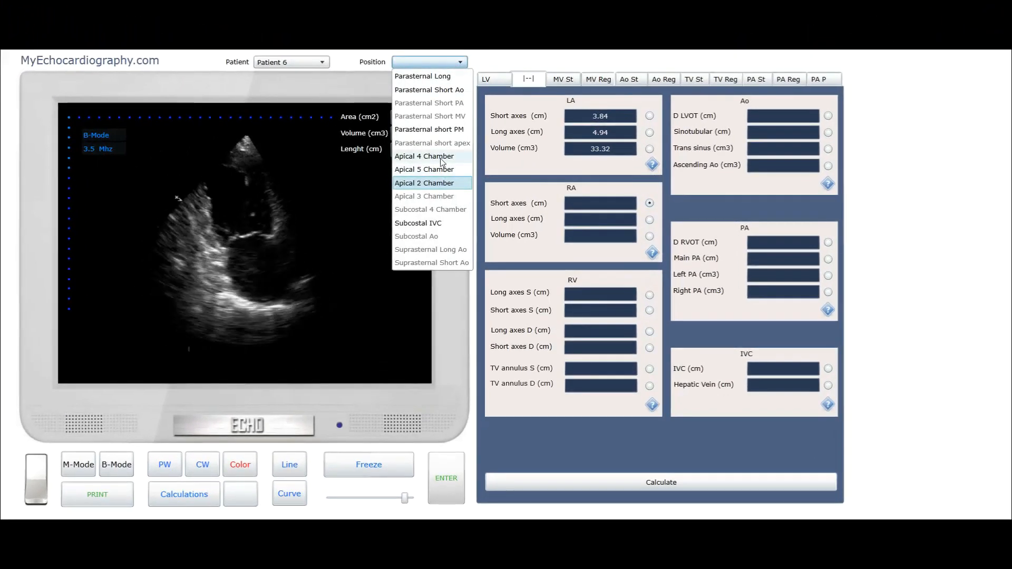
Show Patient 6's heart in the Apical 4 Chamber position
left_click(423, 156)
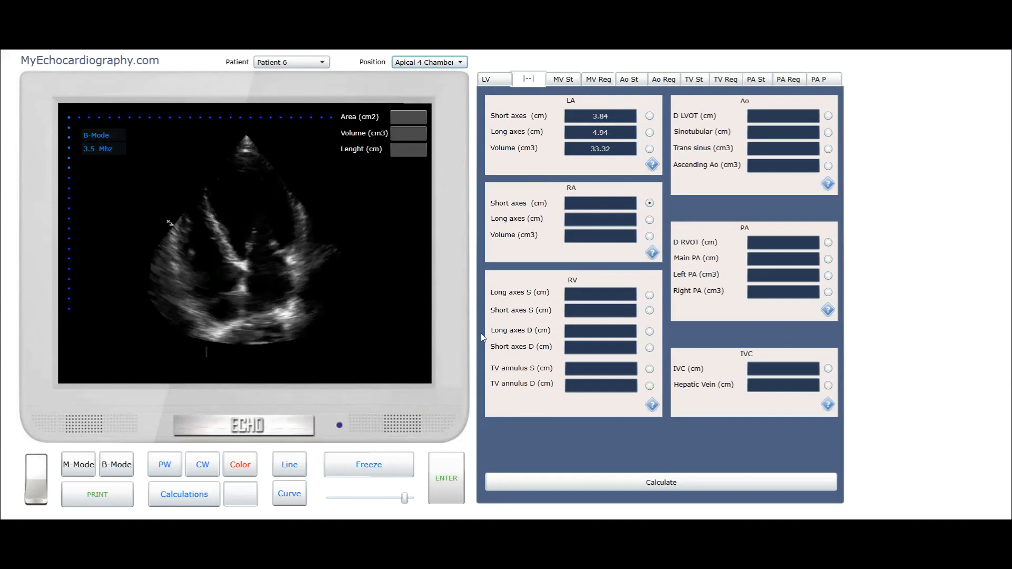
Draw a straight line across the right atrium and store 3.54 cm as RA short axis
left_click(368, 465)
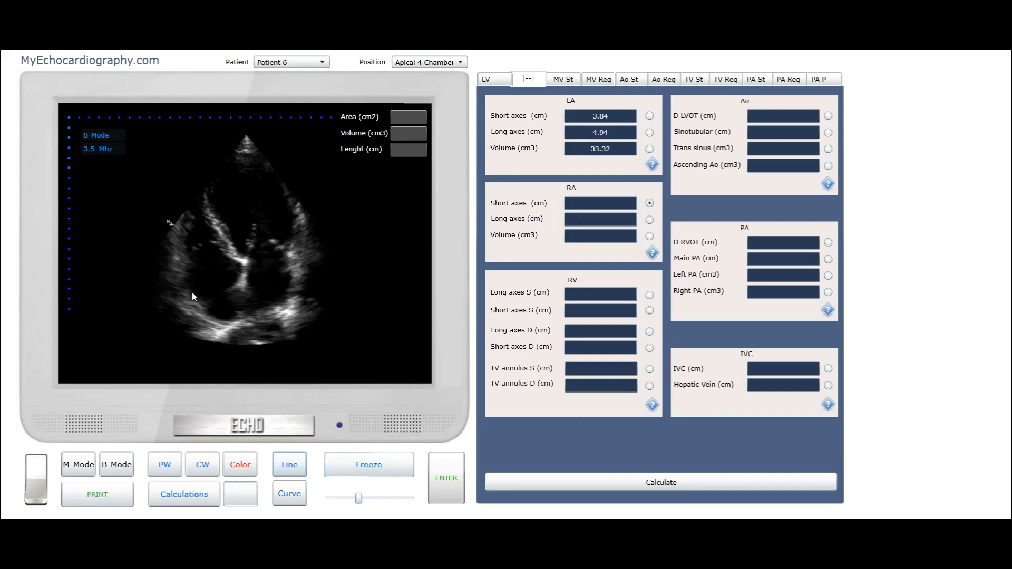
mouse_move(196, 299)
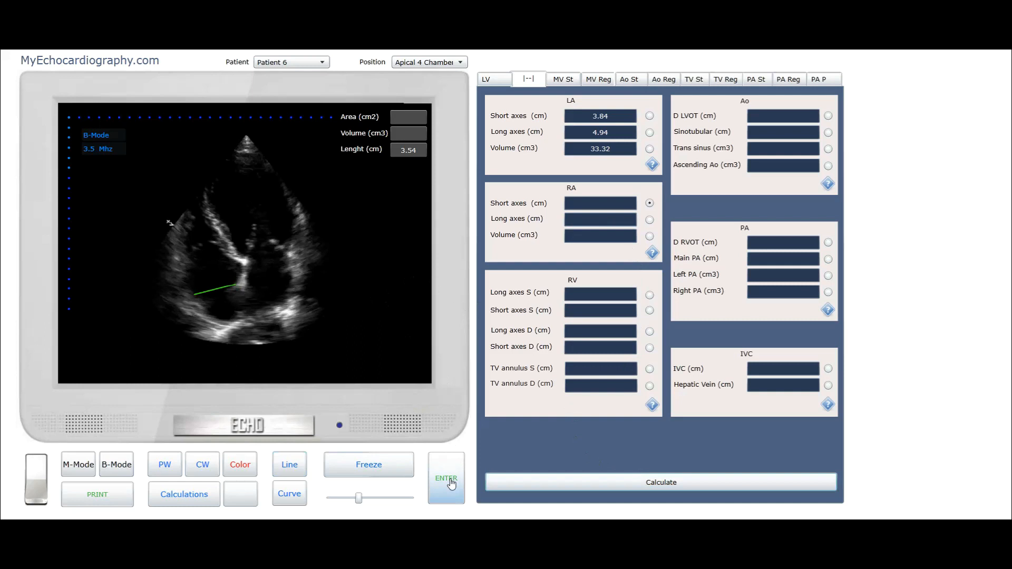
left_click(445, 478)
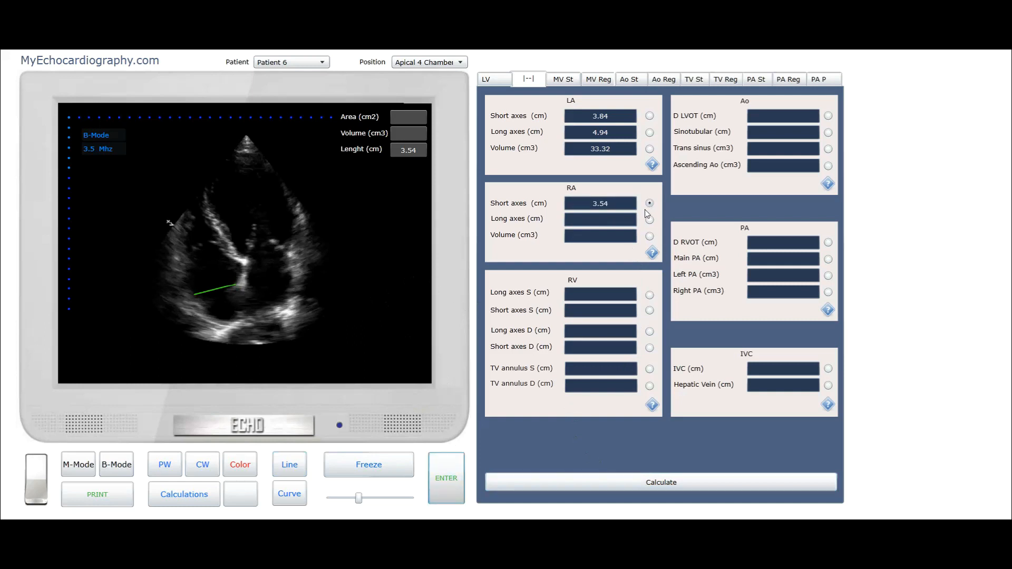
mouse_move(651, 222)
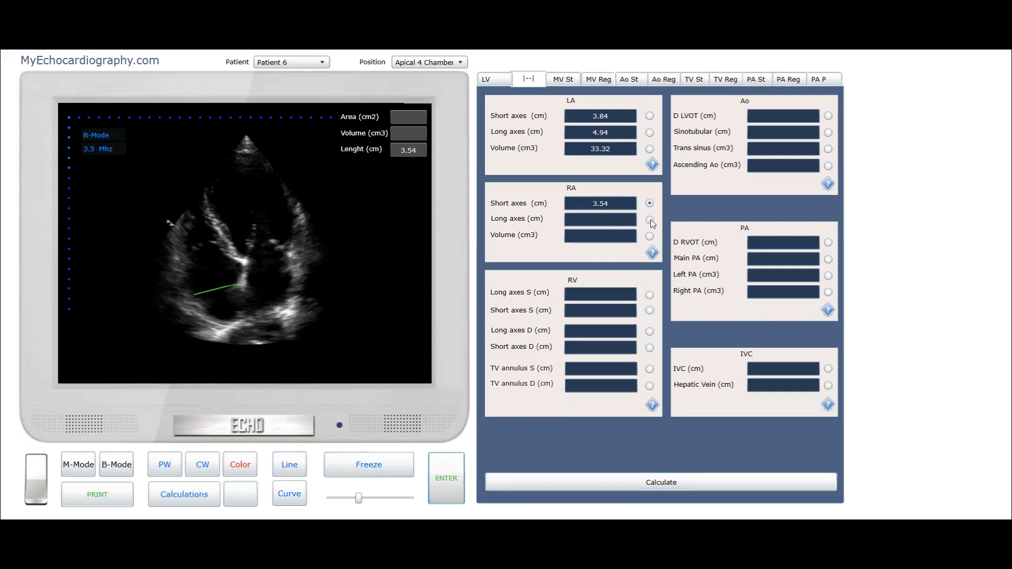
Store a 5.58 cm vertical line through the right atrium as RA long axis, then target RA Volume
left_click(649, 220)
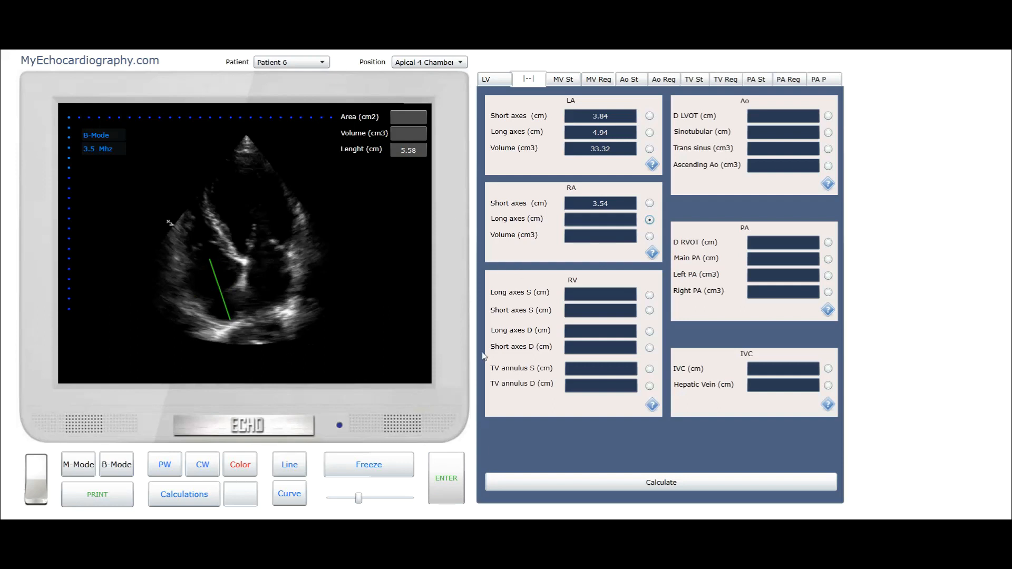
left_click(649, 219)
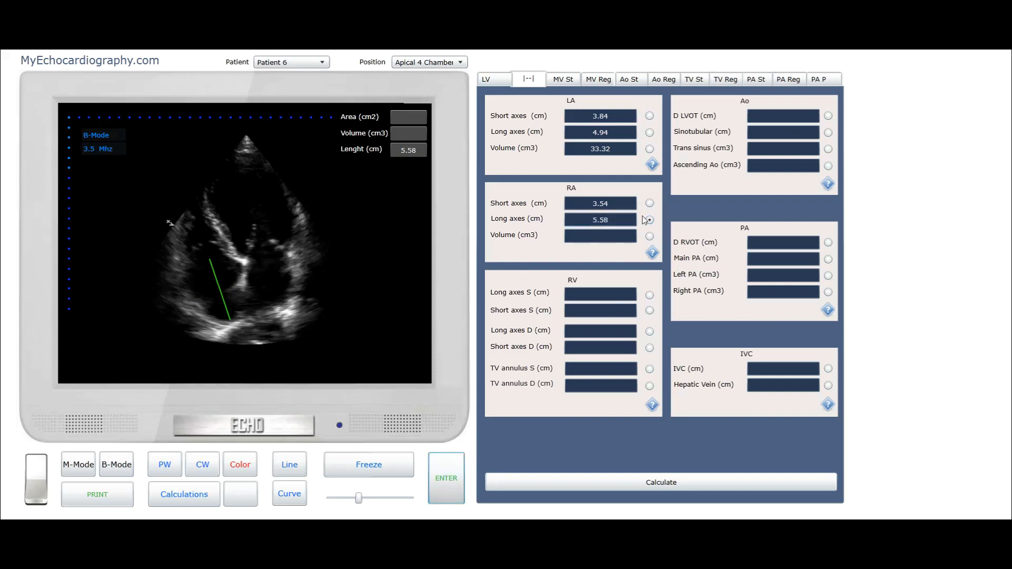
left_click(649, 235)
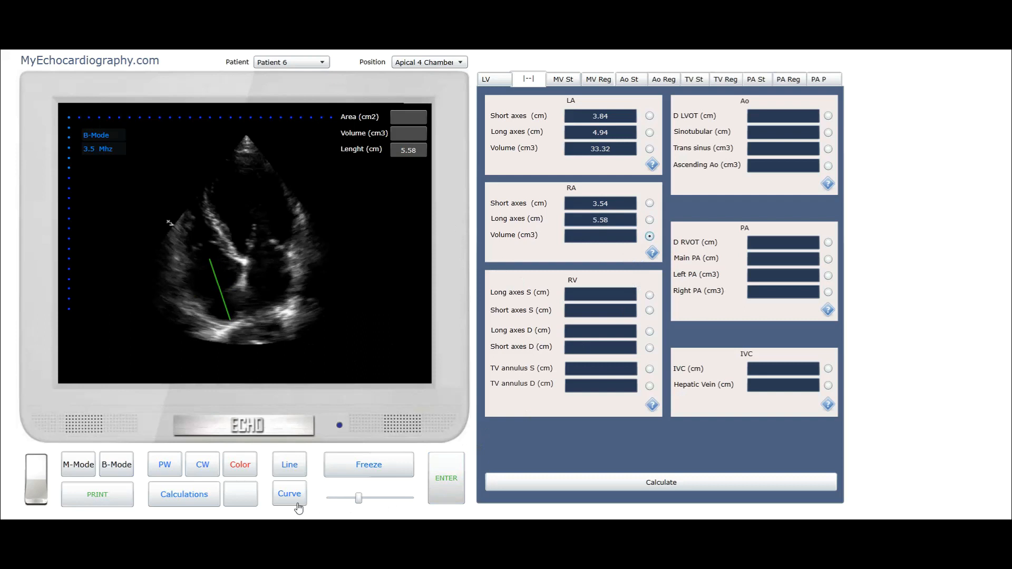
Trace the right atrium border with the Curve tool and store 37.41 cm³ as RA volume
left_click(289, 494)
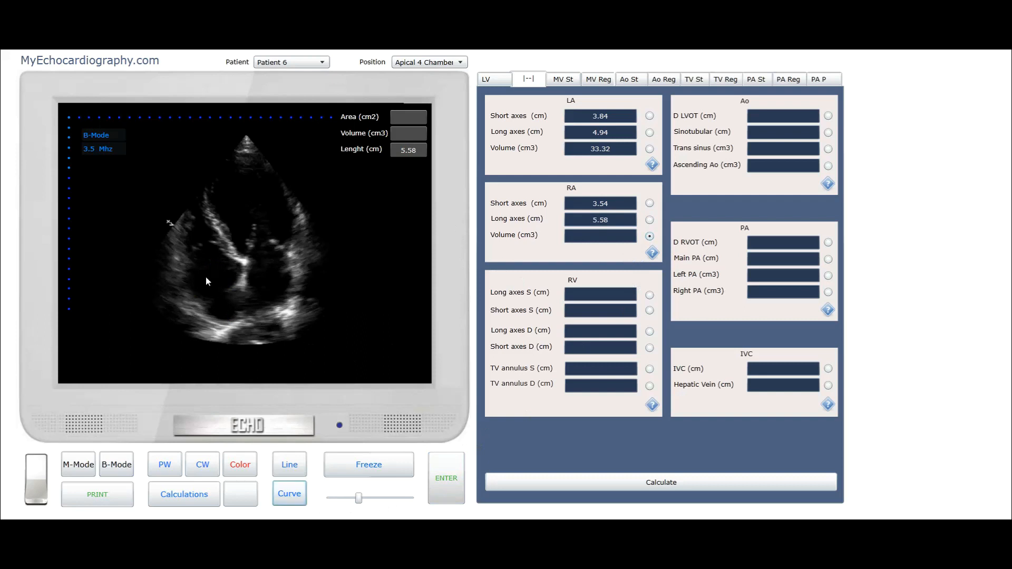
left_click(211, 313)
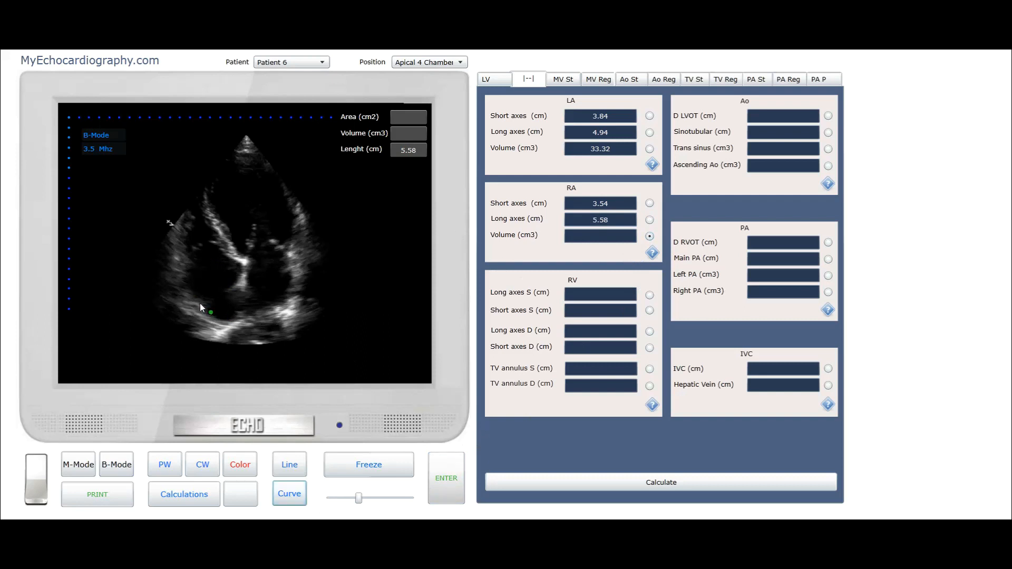
left_click(236, 272)
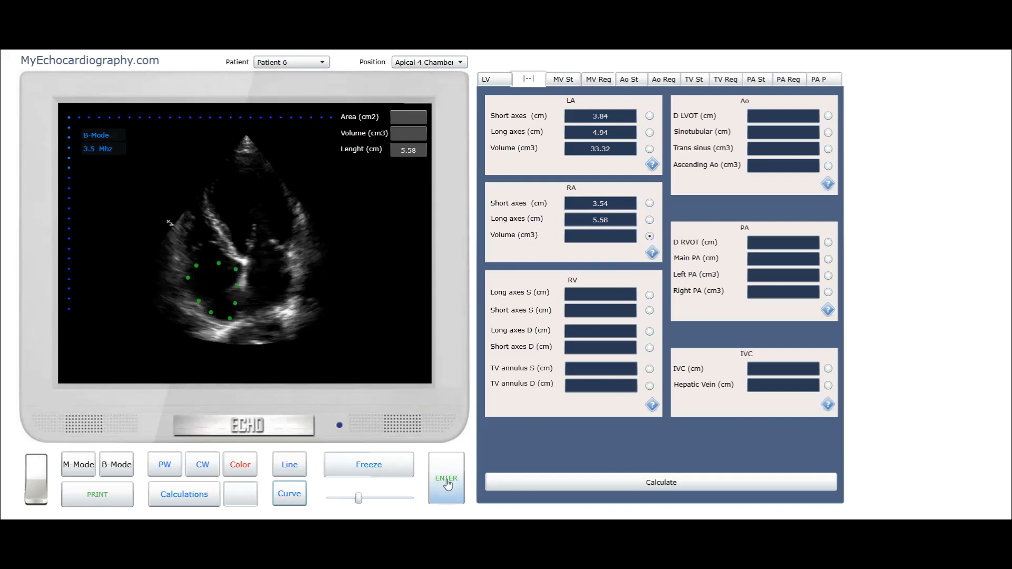
left_click(446, 479)
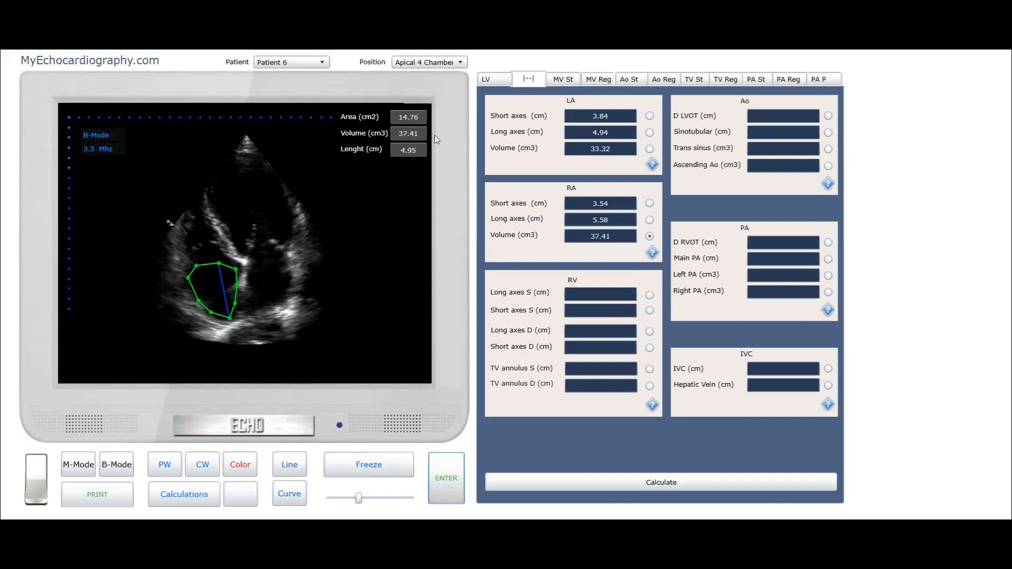